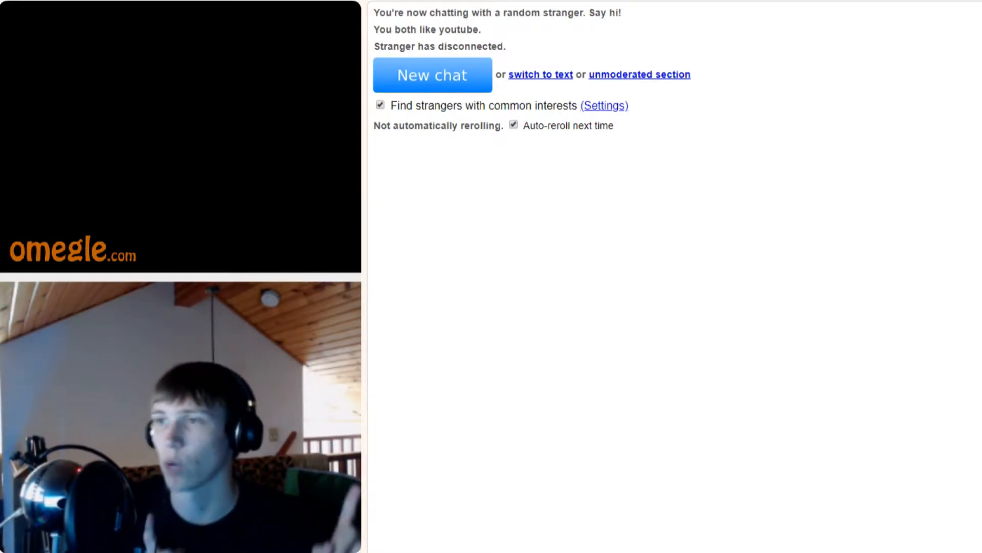
pyautogui.click(432, 74)
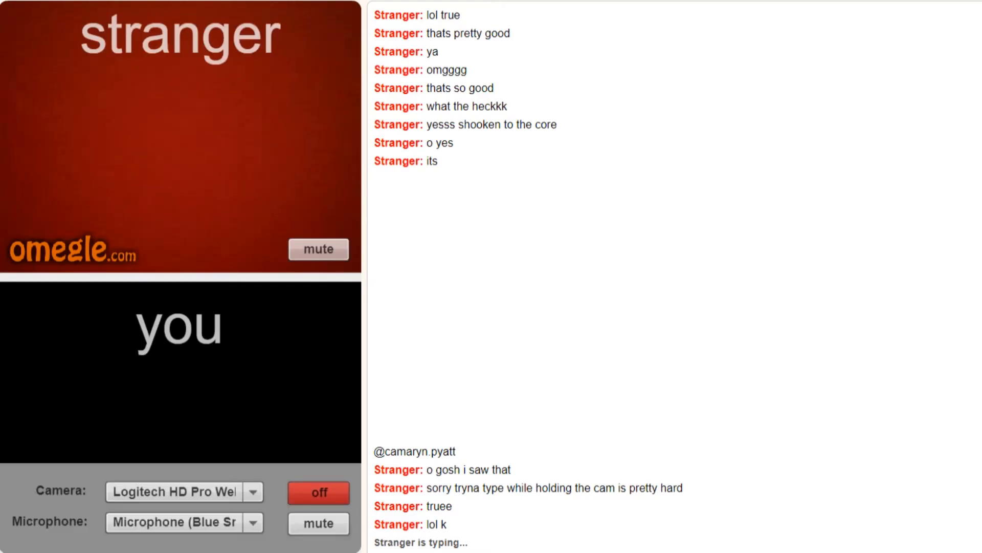
pyautogui.click(318, 522)
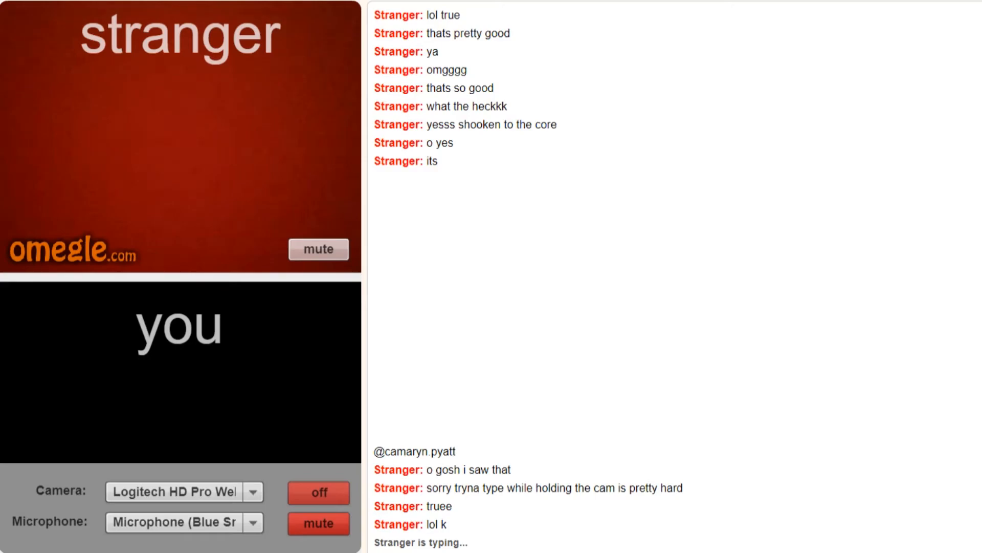